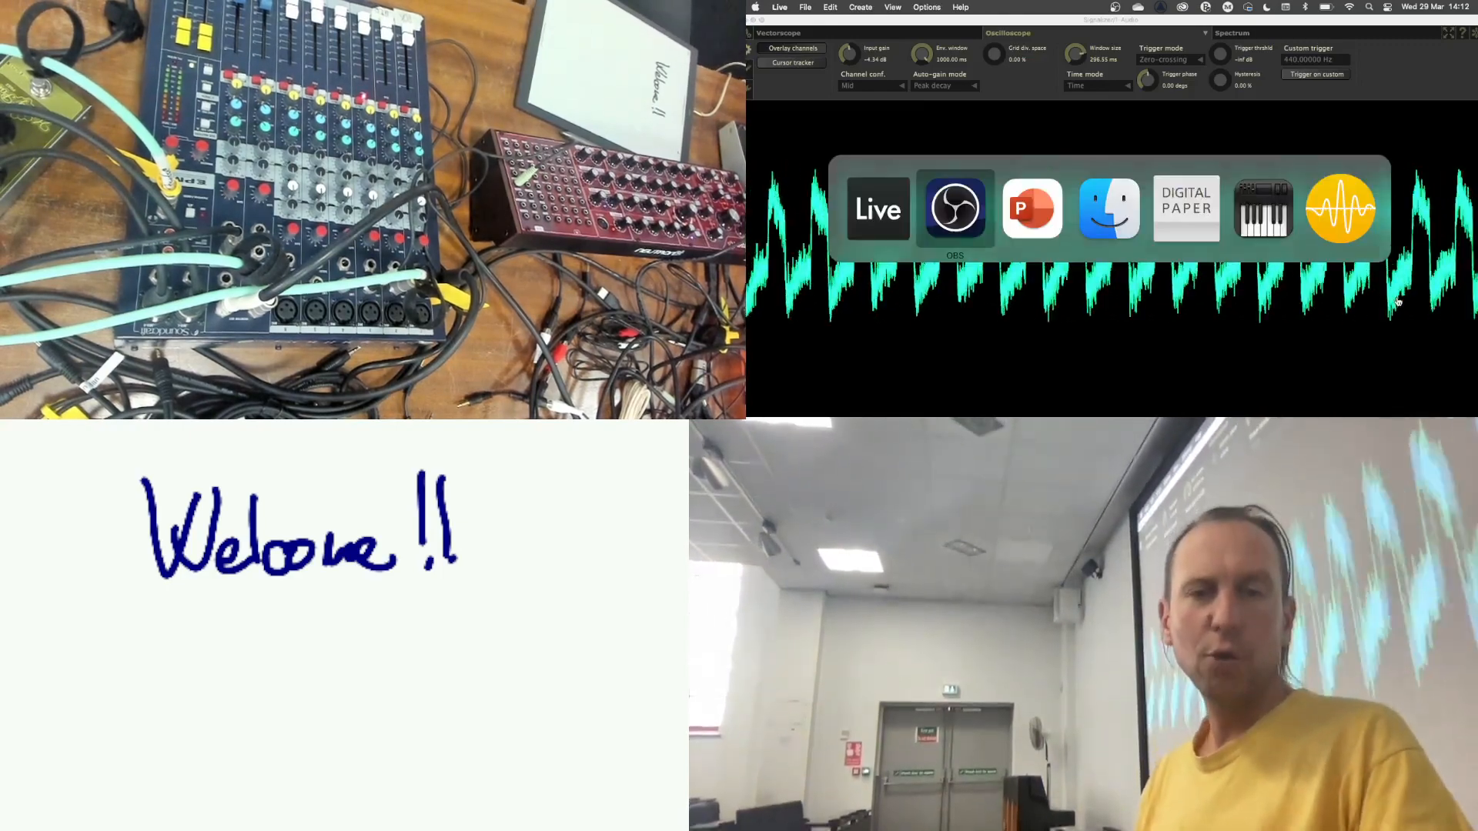
- Display slide 7, the Logistic Map slide with the growth-factor convergence, oscillation, bifurcation and chaos ranges
{"action": "left_click", "coordinate": [1030, 208]}
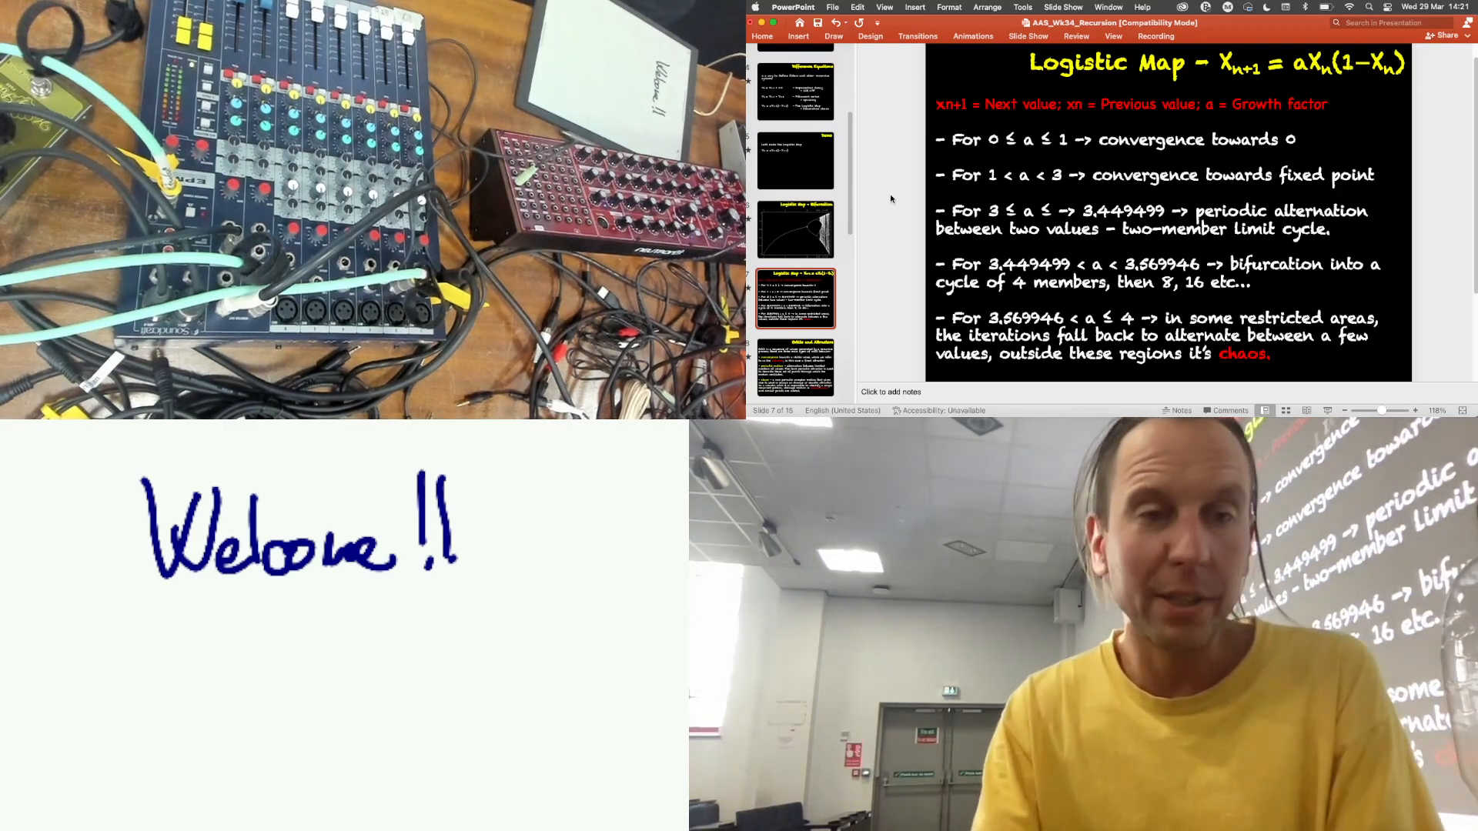
- Bring the Signalizer oscilloscope with the live jagged waveform to the front
{"action": "left_click", "coordinate": [794, 230]}
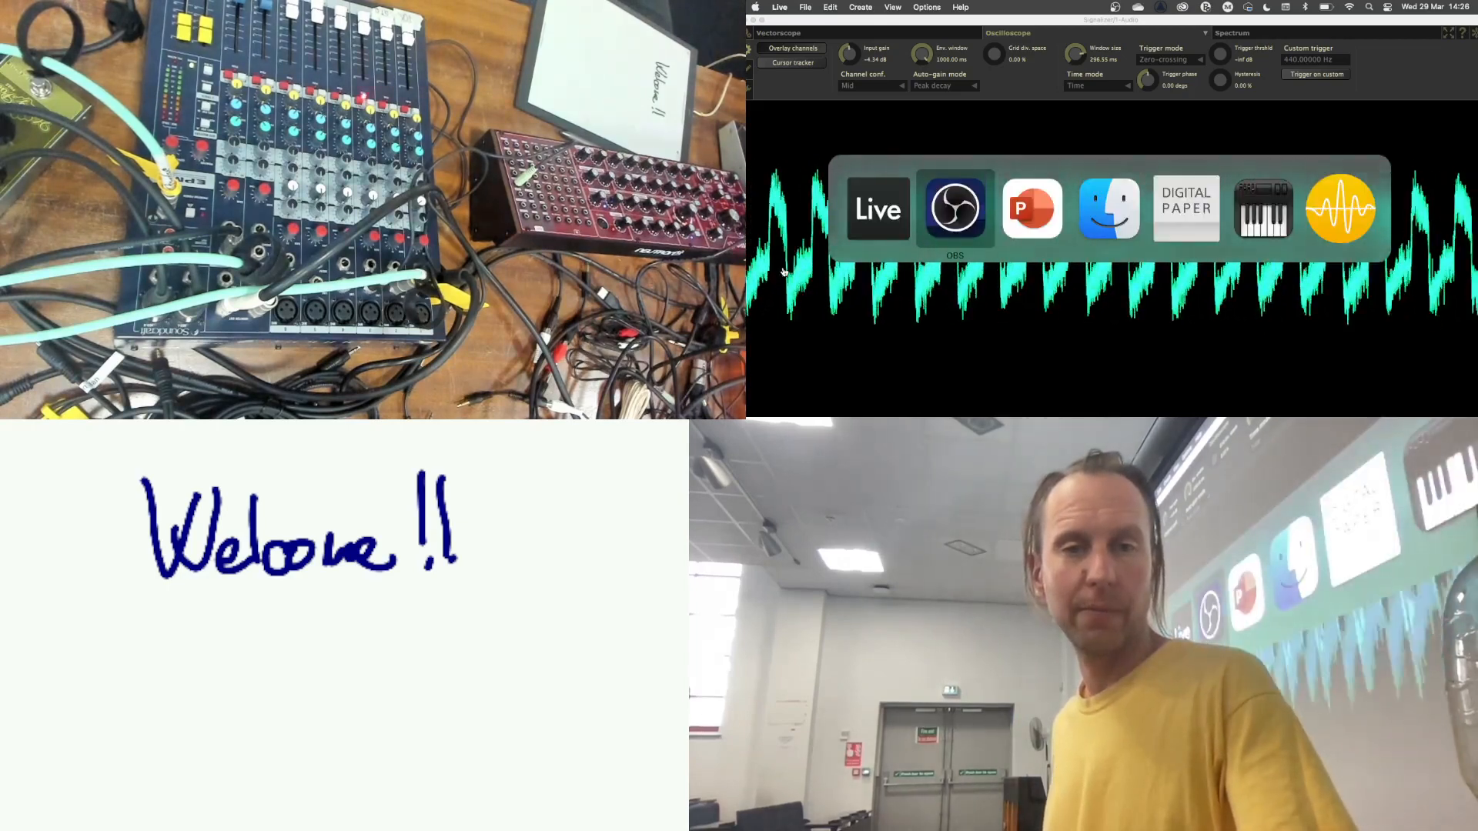
{"action": "left_click", "coordinate": [955, 207]}
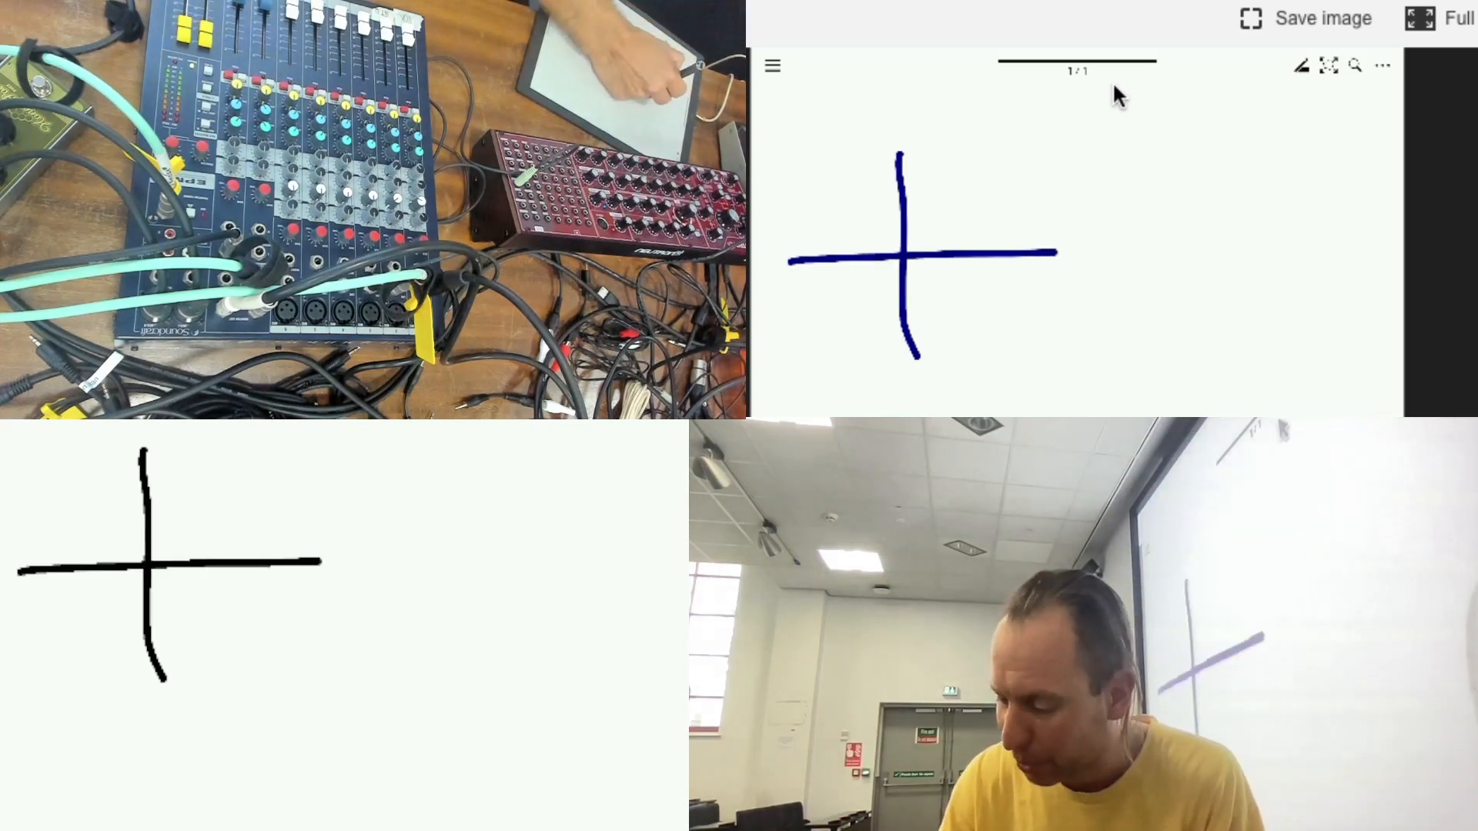
- Draw a line stroke on the whiteboard to sketch the graph axes
{"action": "left_click_drag", "start_coordinate": [971, 249], "coordinate": [1037, 282]}
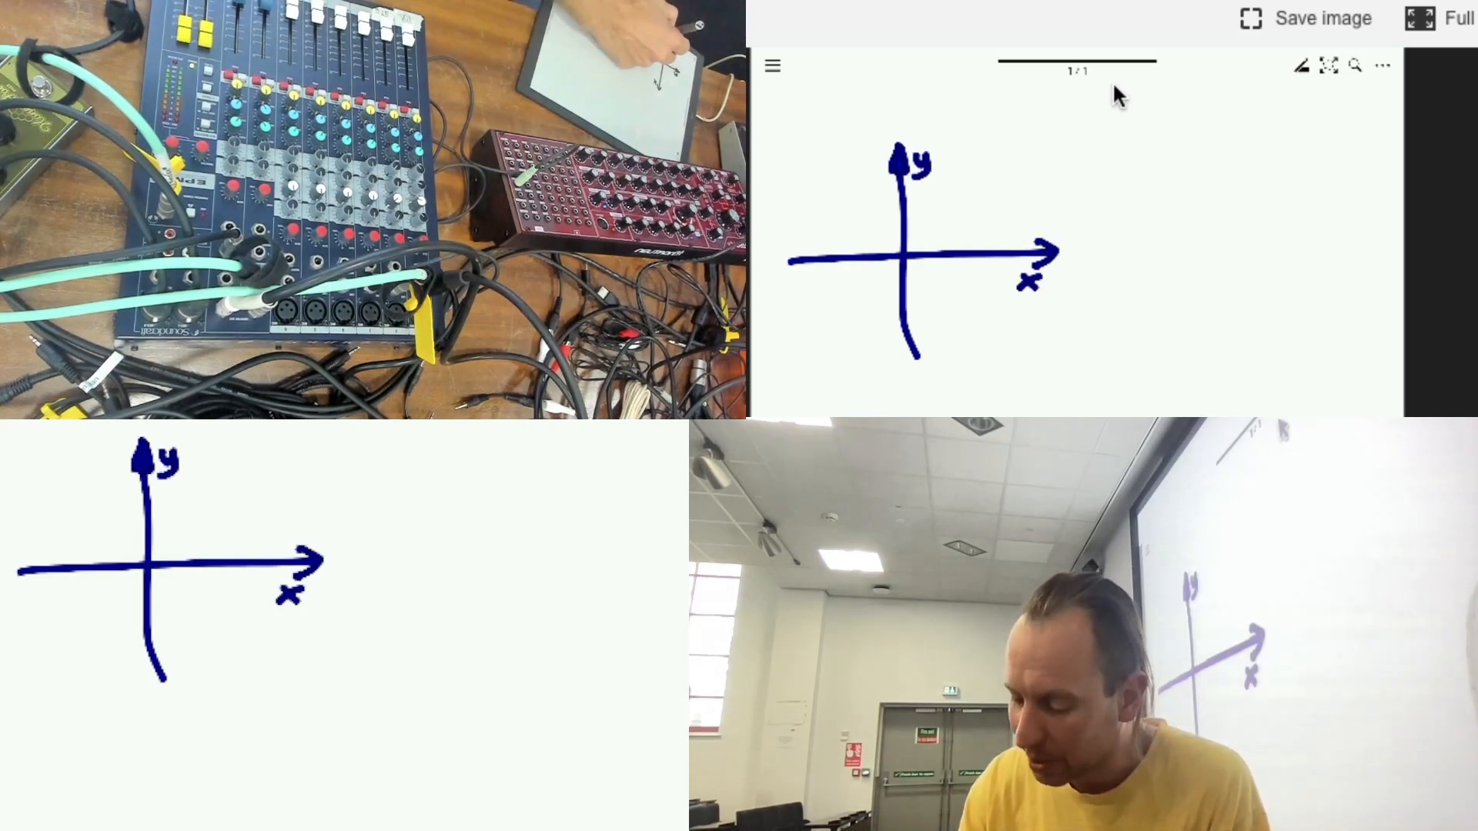
- Draw a diagonal pen stroke across the axes sketch
{"action": "left_click_drag", "start_coordinate": [810, 340], "coordinate": [1032, 165]}
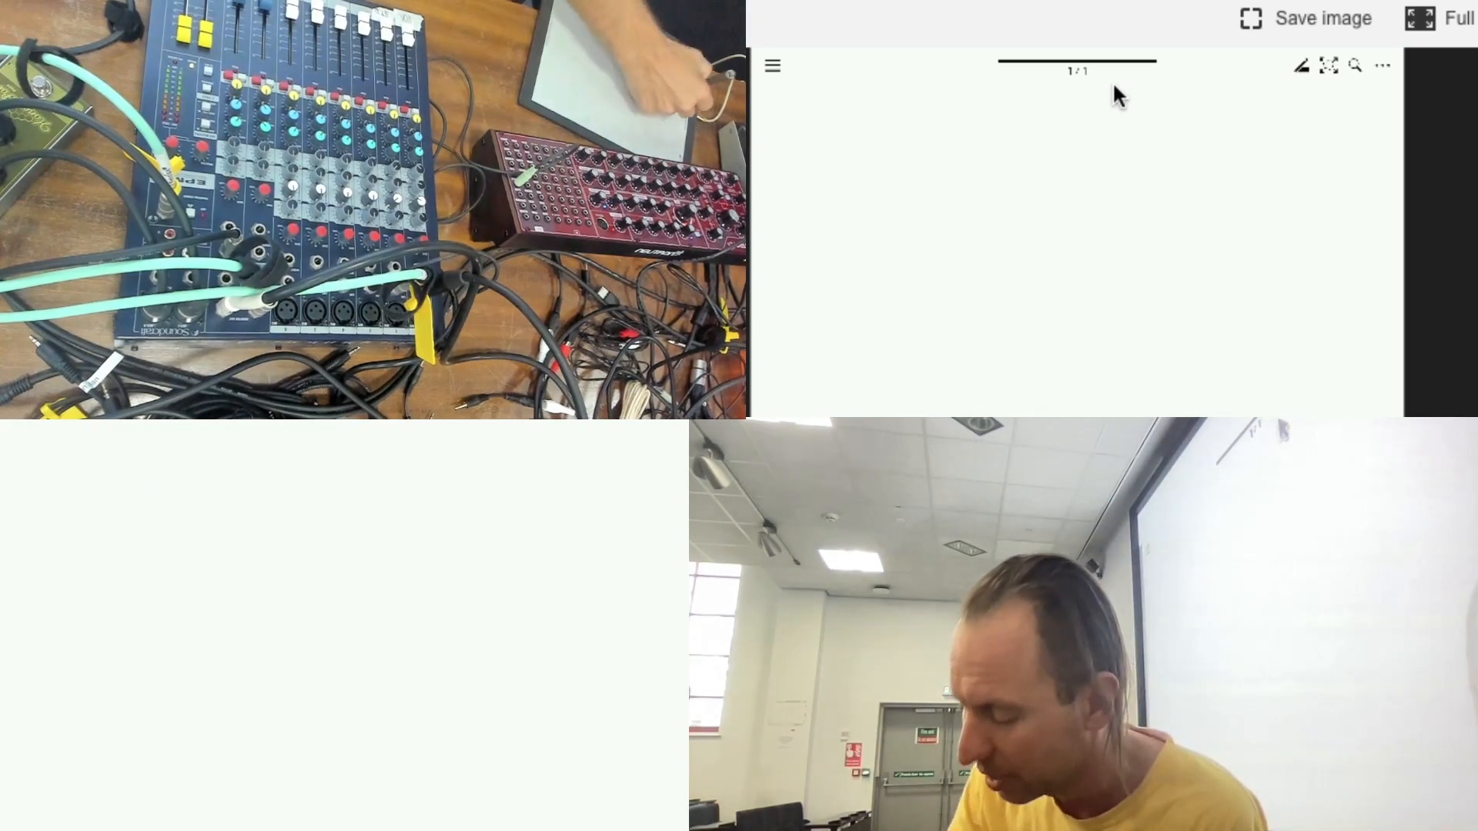
- Draw a vertical axis line down the blank whiteboard page
{"action": "left_click_drag", "start_coordinate": [971, 104], "coordinate": [971, 378]}
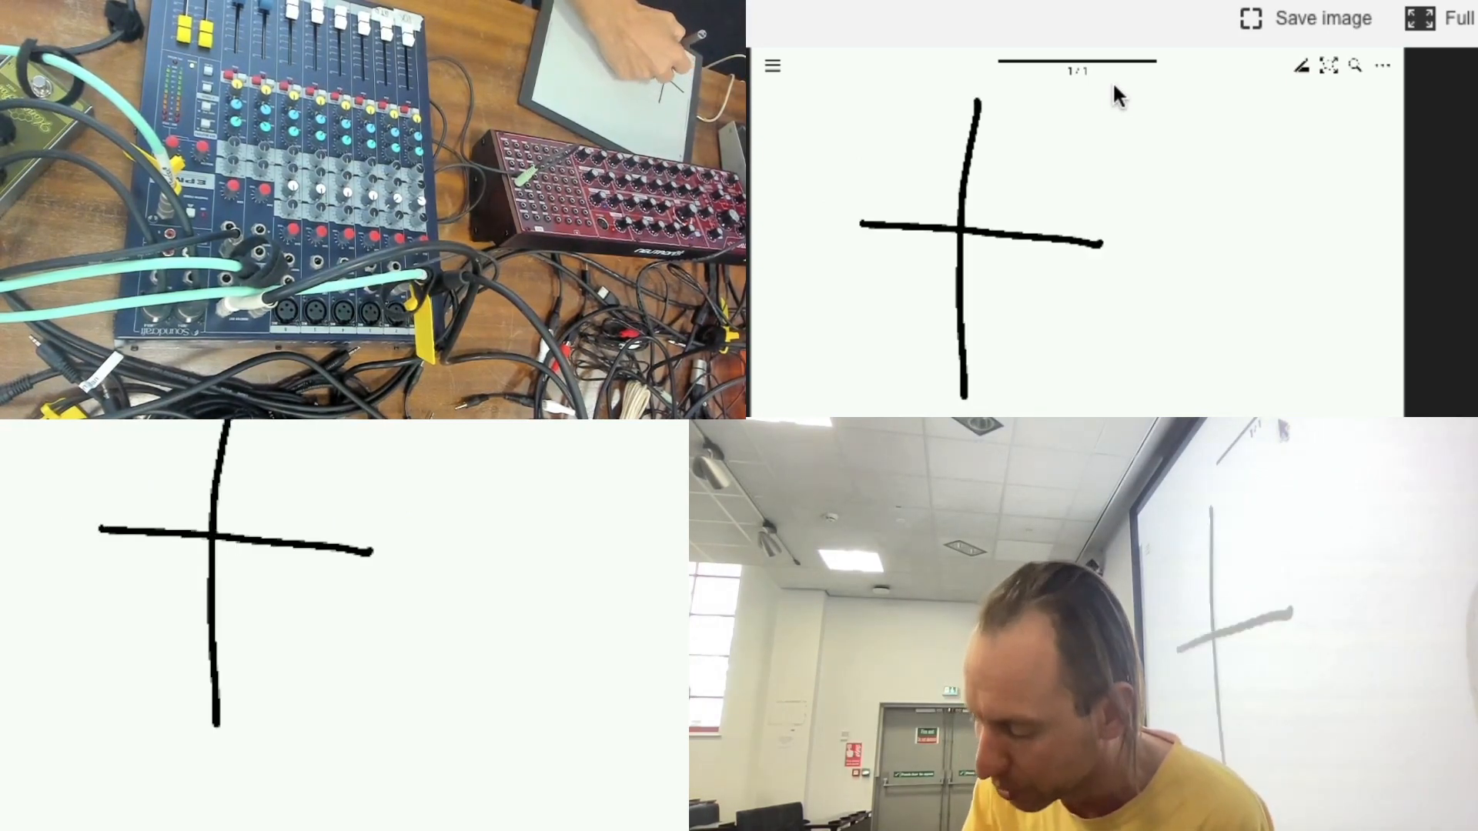